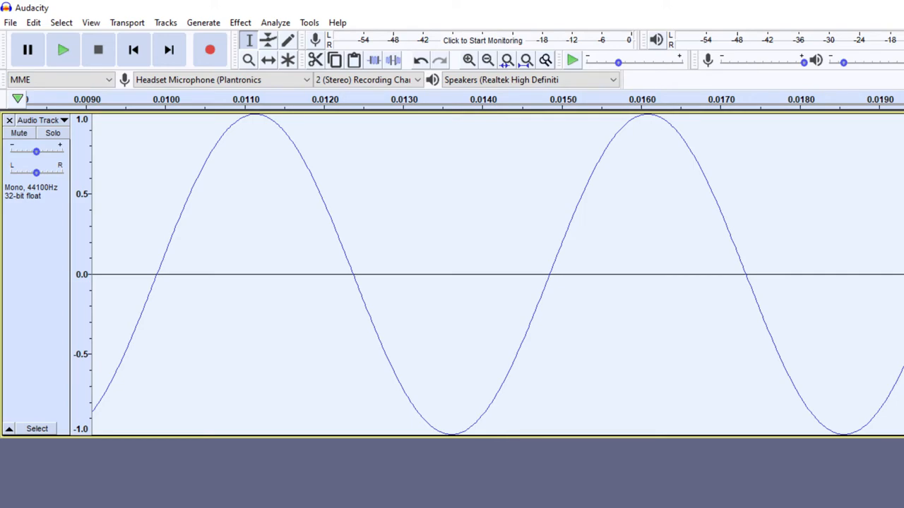
# Step: Drag the recording volume slider down from near full to about 0.66, then slightly lower
pyautogui.click(468, 60)
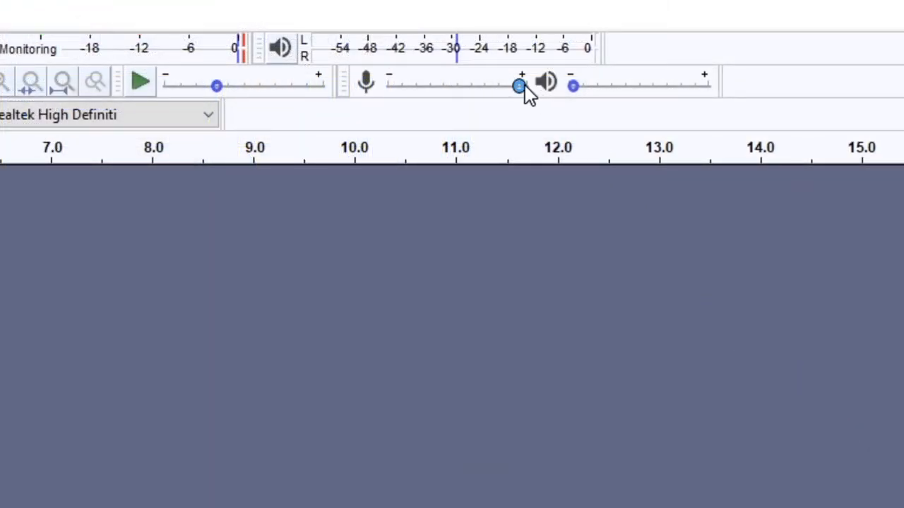
pyautogui.moveTo(519, 86); pyautogui.dragTo(480, 86)
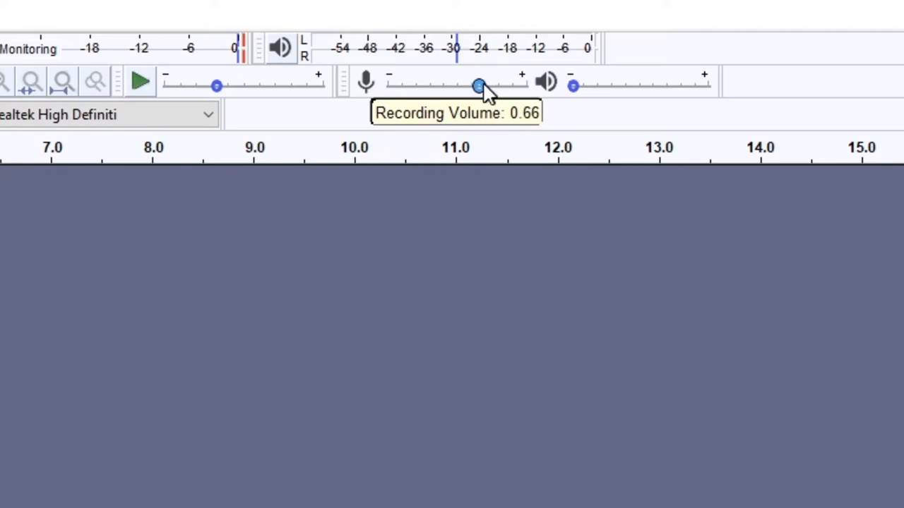
pyautogui.moveTo(480, 86); pyautogui.dragTo(457, 85)
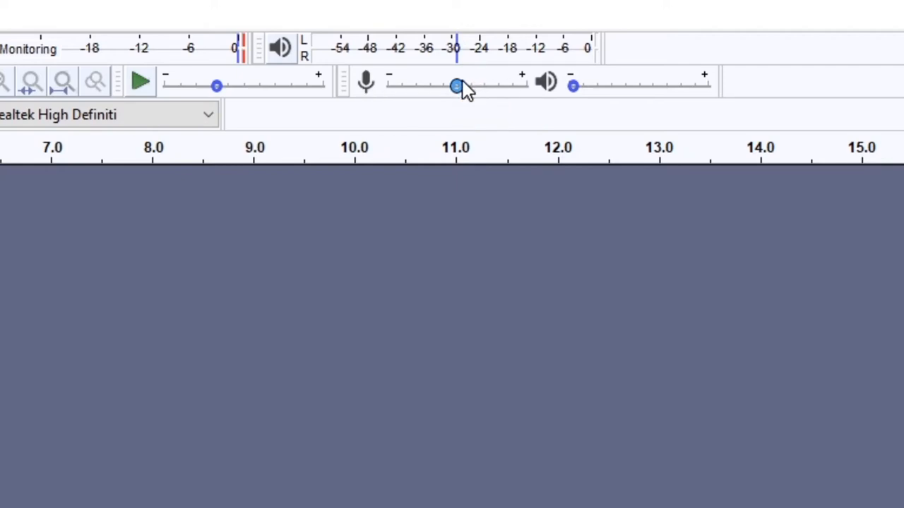